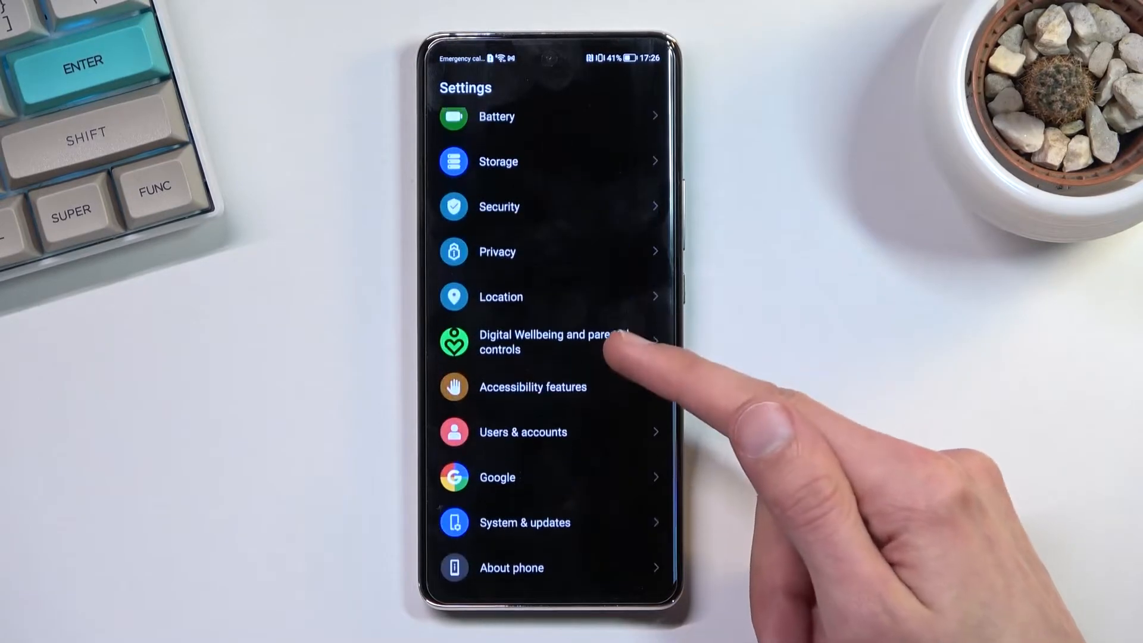
Navigate through System & updates and Reset to the Reset phone page.
click(523, 523)
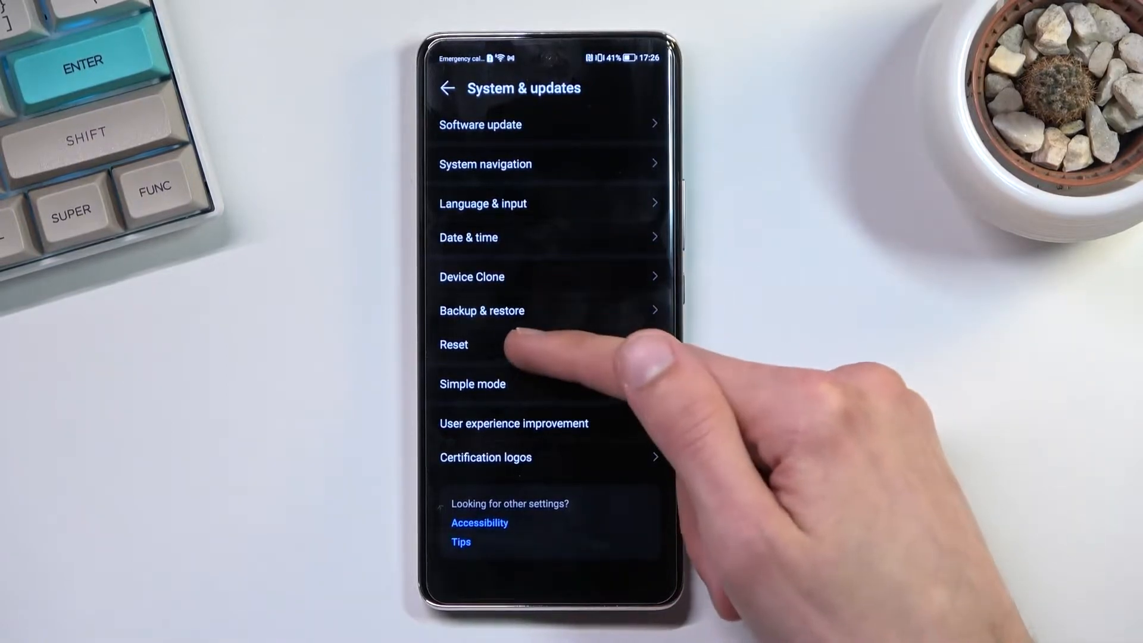
click(454, 344)
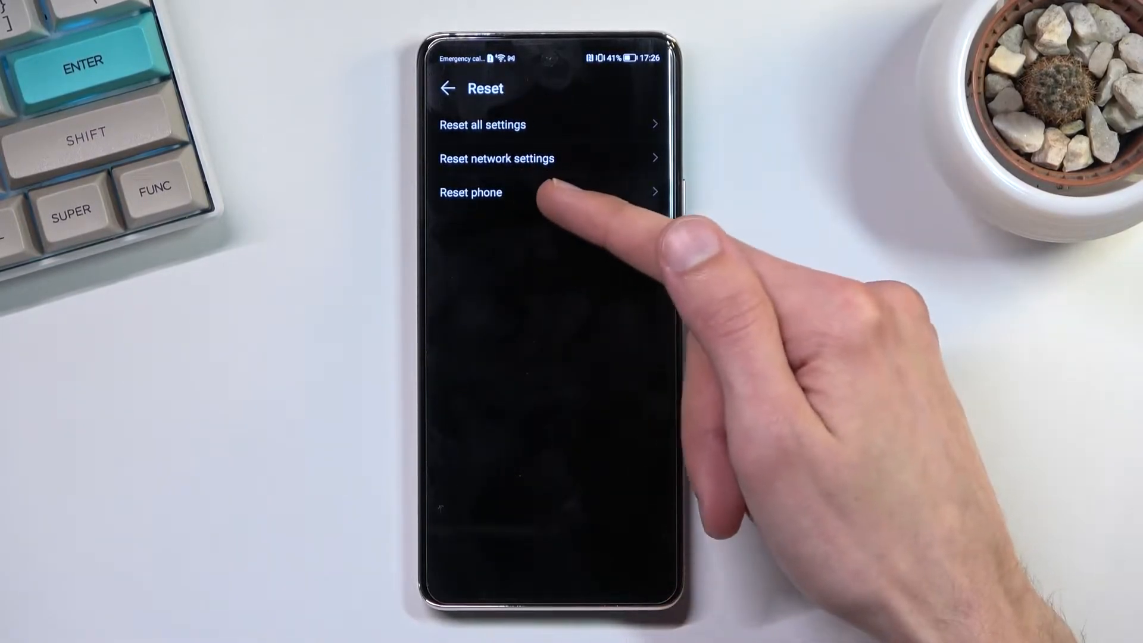
click(471, 192)
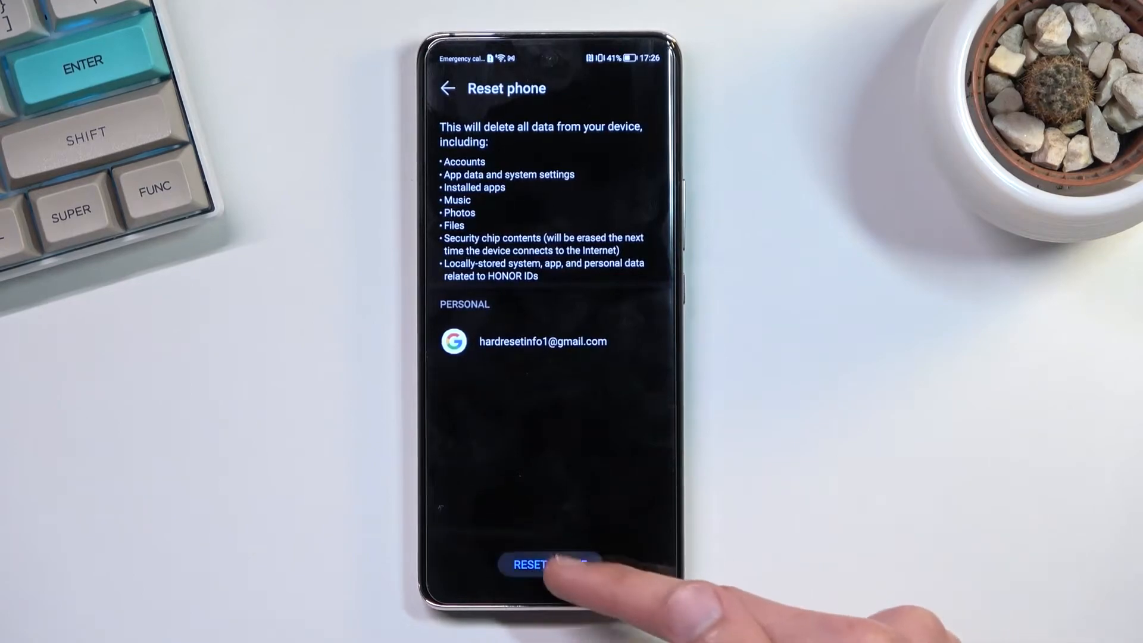
Proceed past the Reset phone data list to the final erase warning.
click(549, 565)
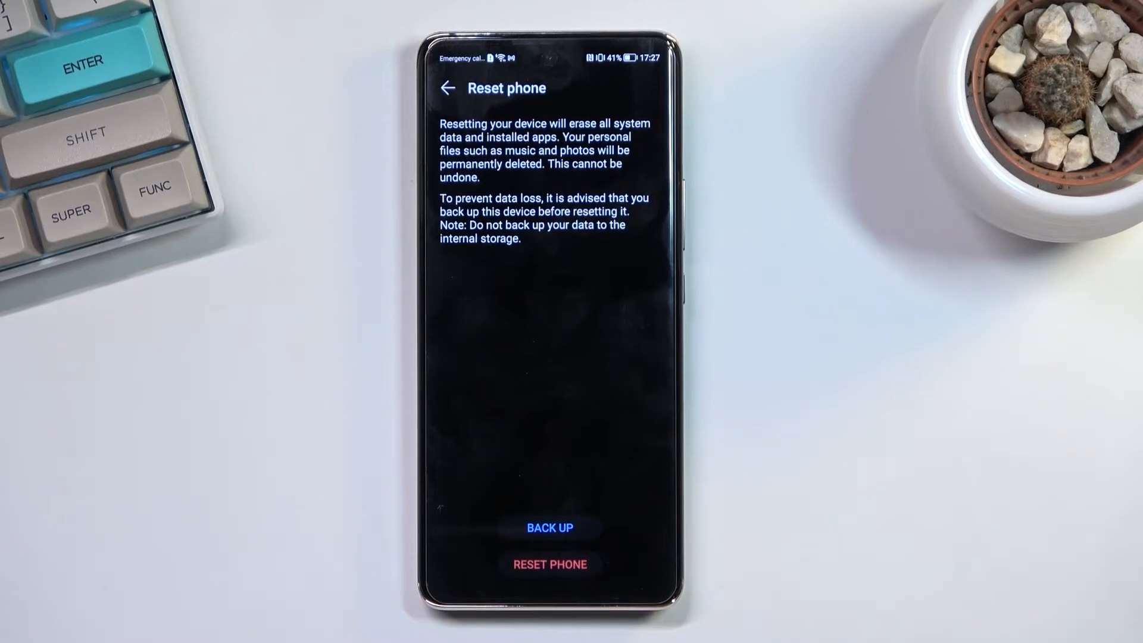
Confirm the factory reset so the phone reboots to the HONOR logo.
click(549, 564)
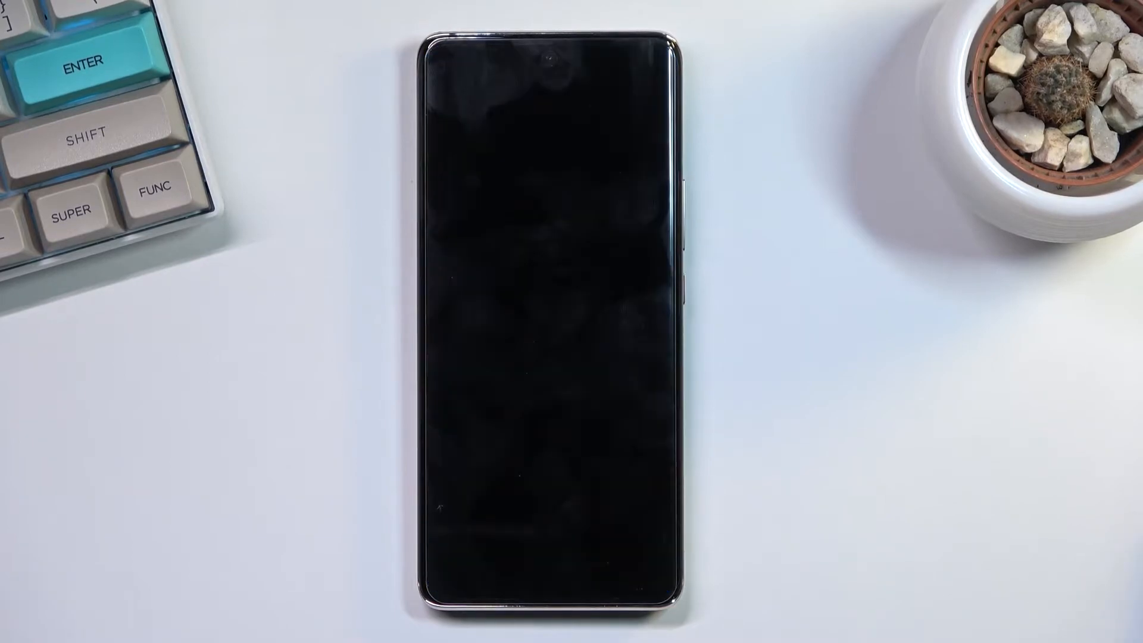
click(687, 175)
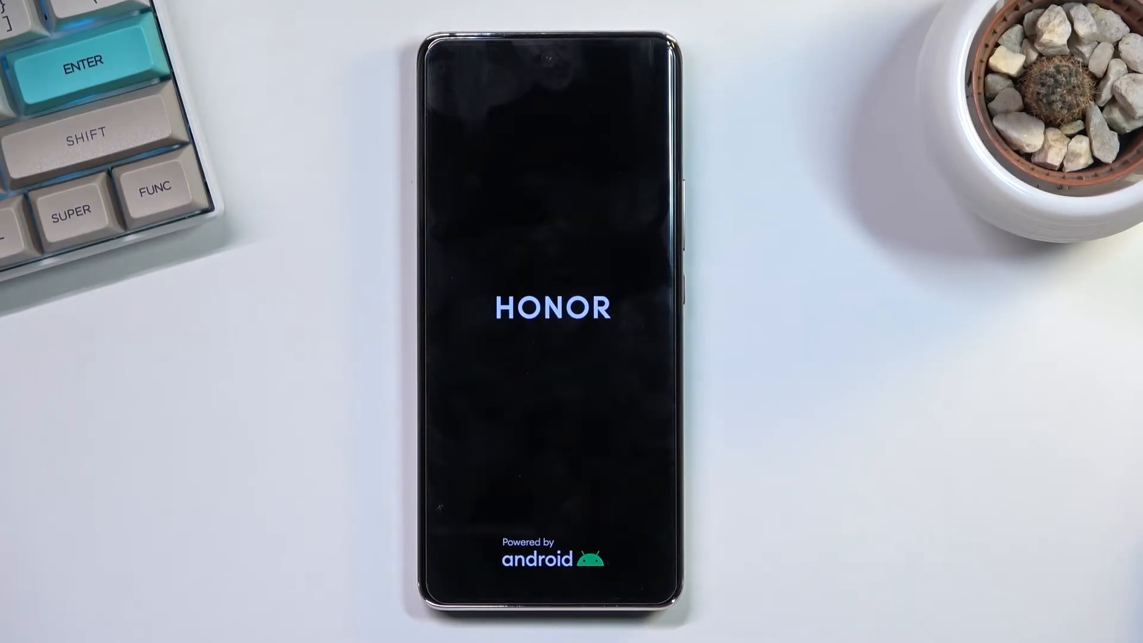